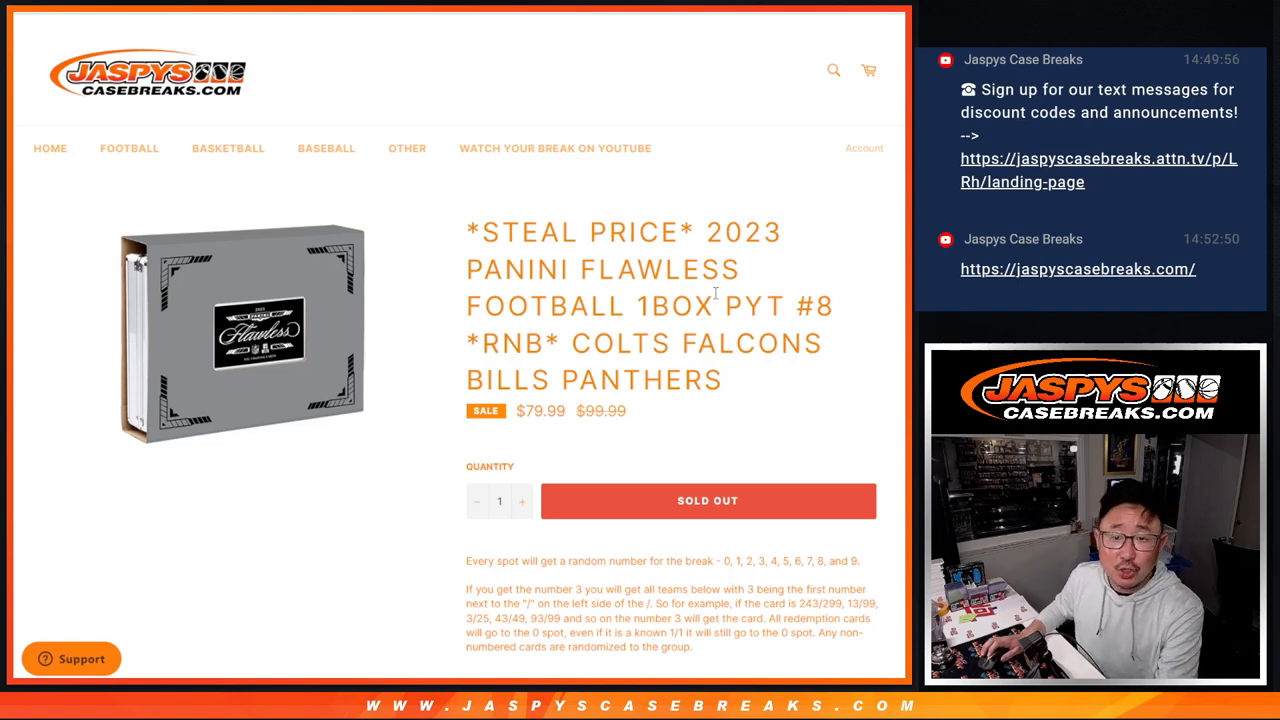
- Randomize the ten participant names several times and select the final shuffled order for copying
drag(572, 344, 718, 380)
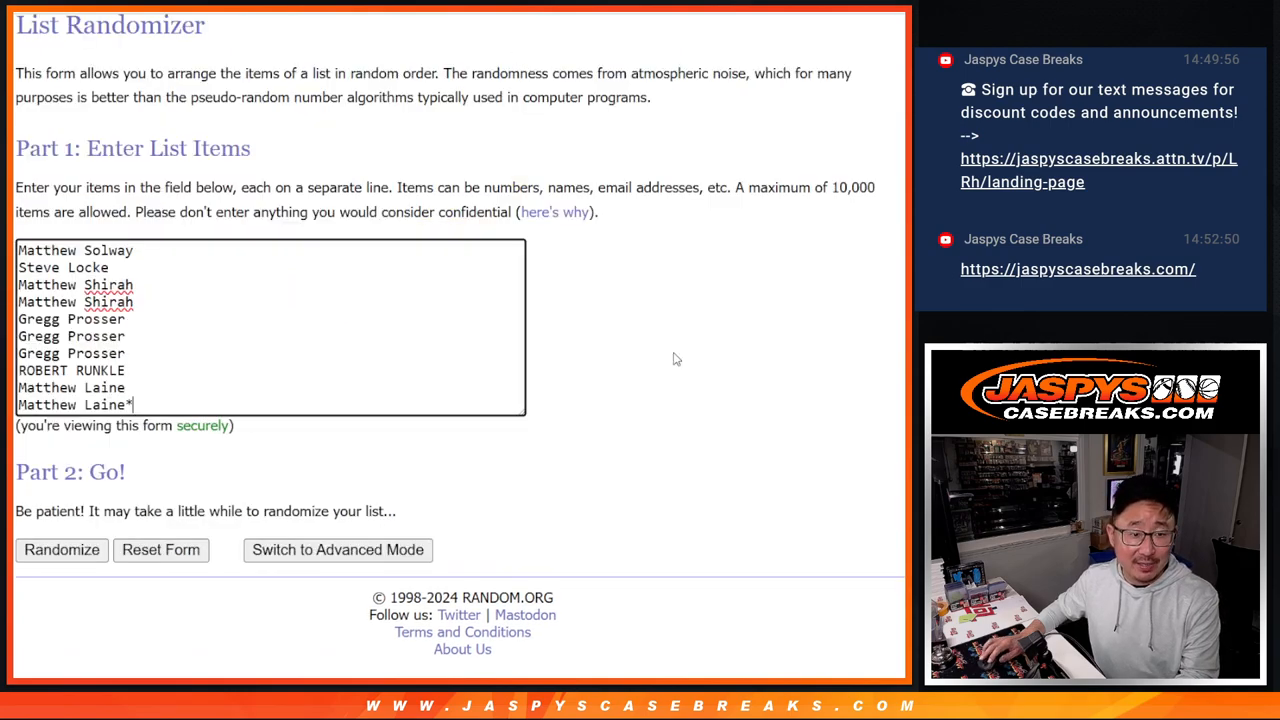
click(60, 548)
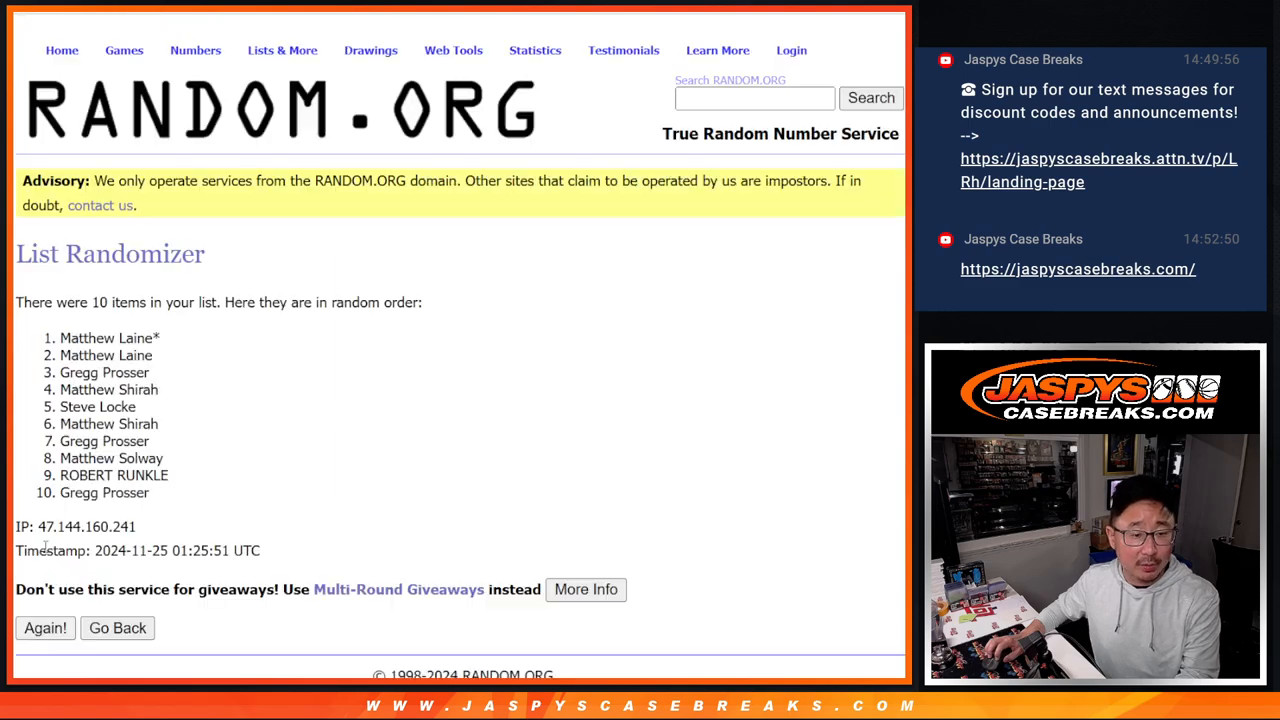
click(44, 628)
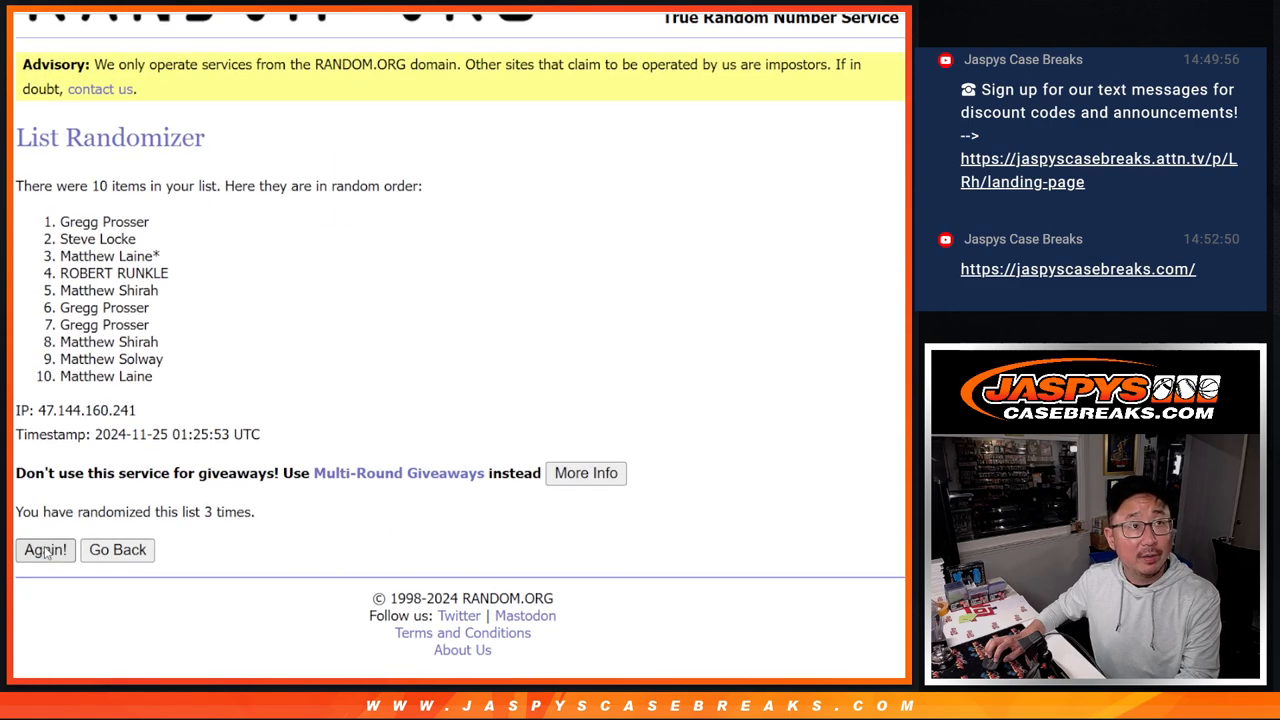
click(44, 548)
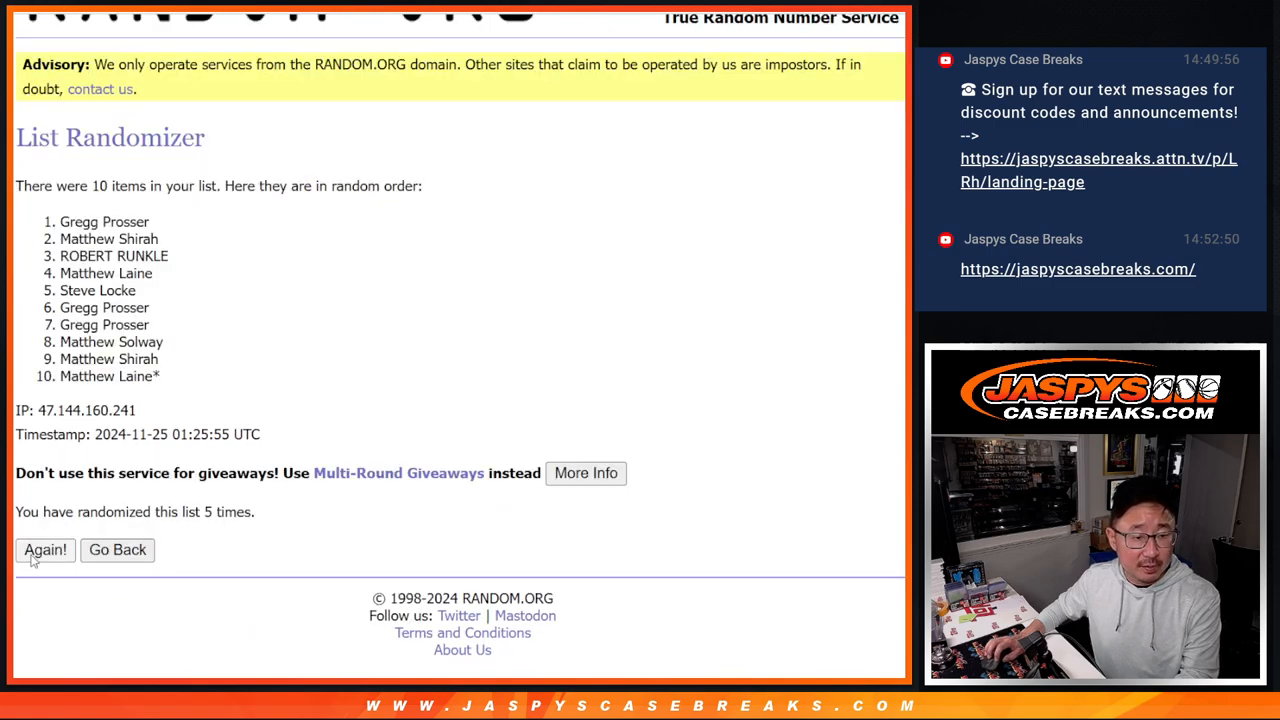
click(44, 550)
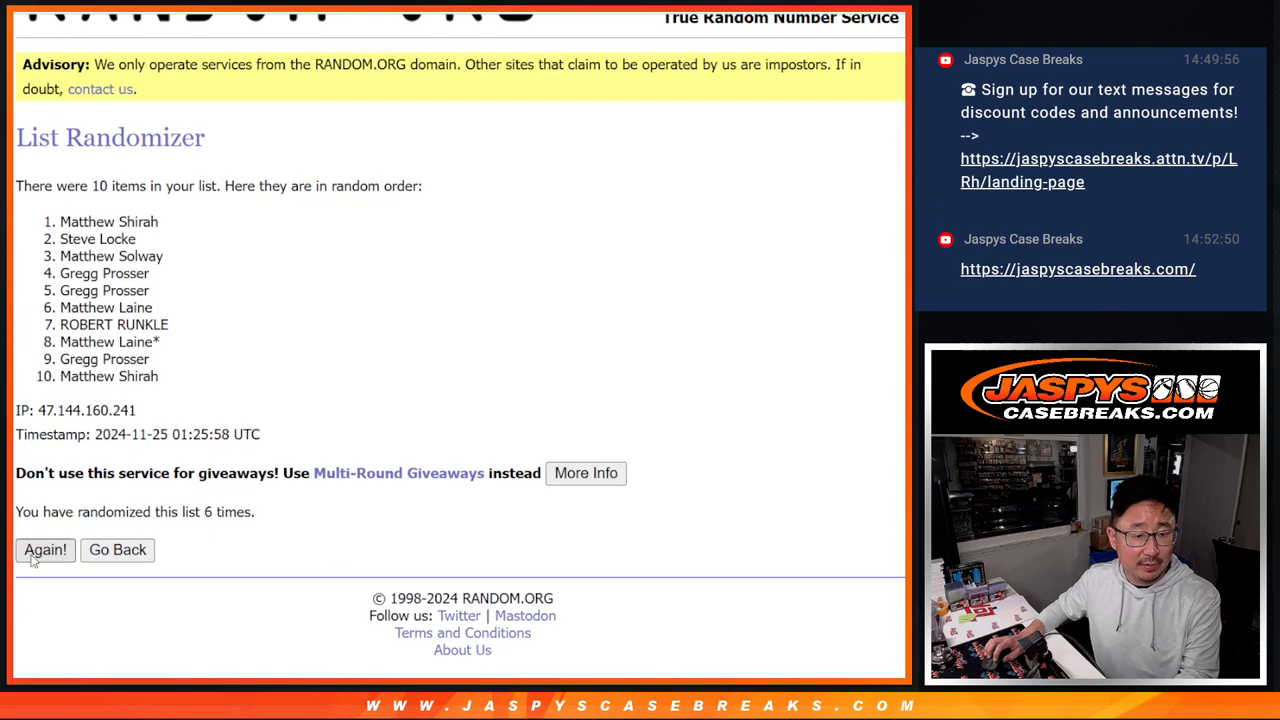
click(44, 548)
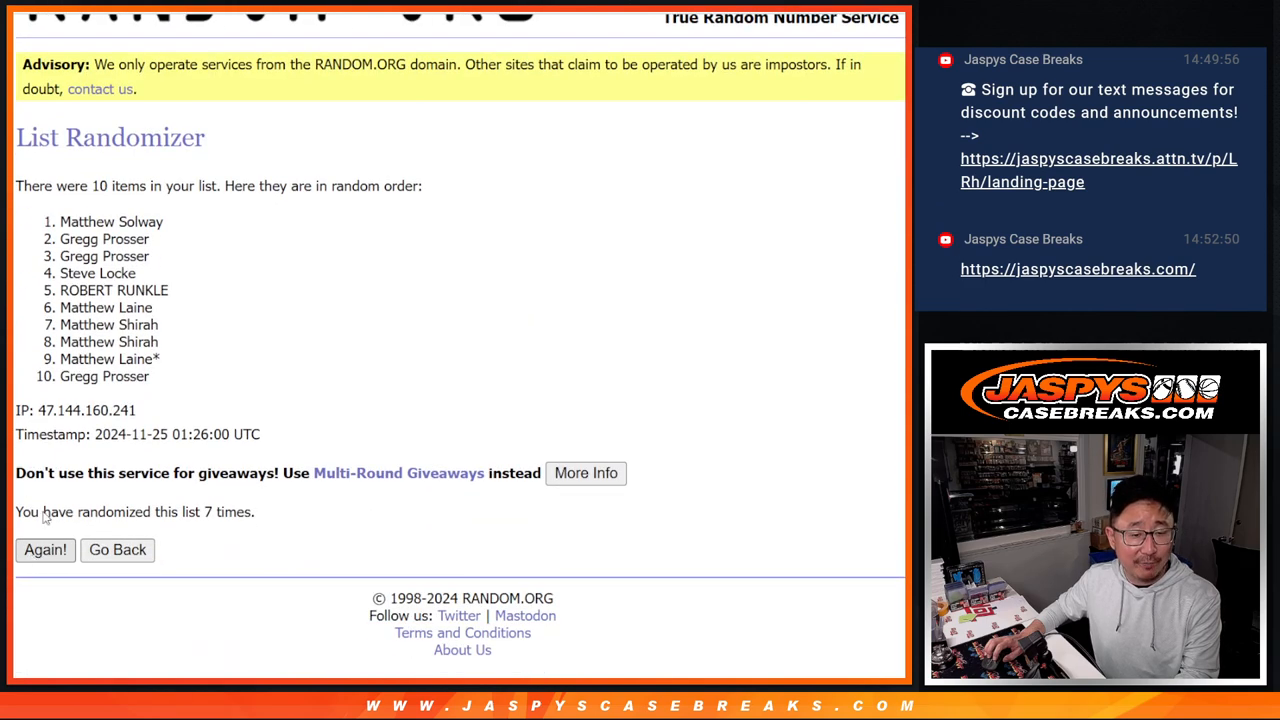
click(44, 548)
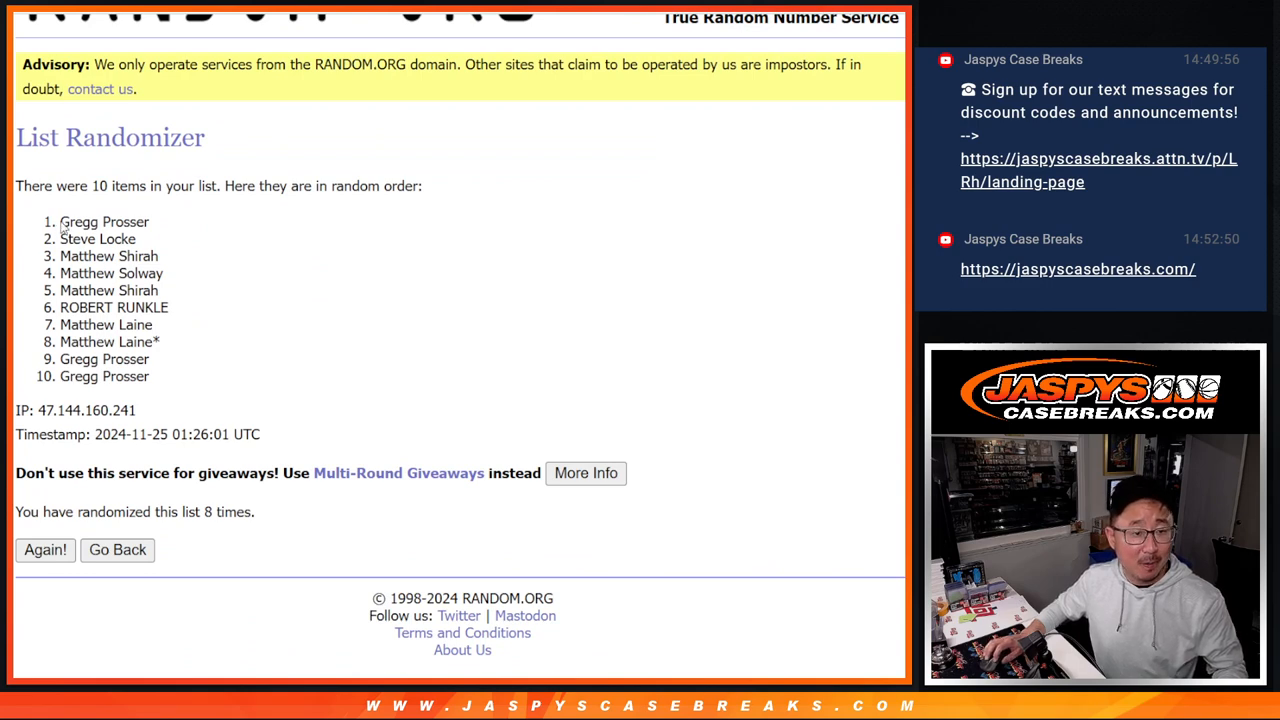
drag(60, 220, 150, 376)
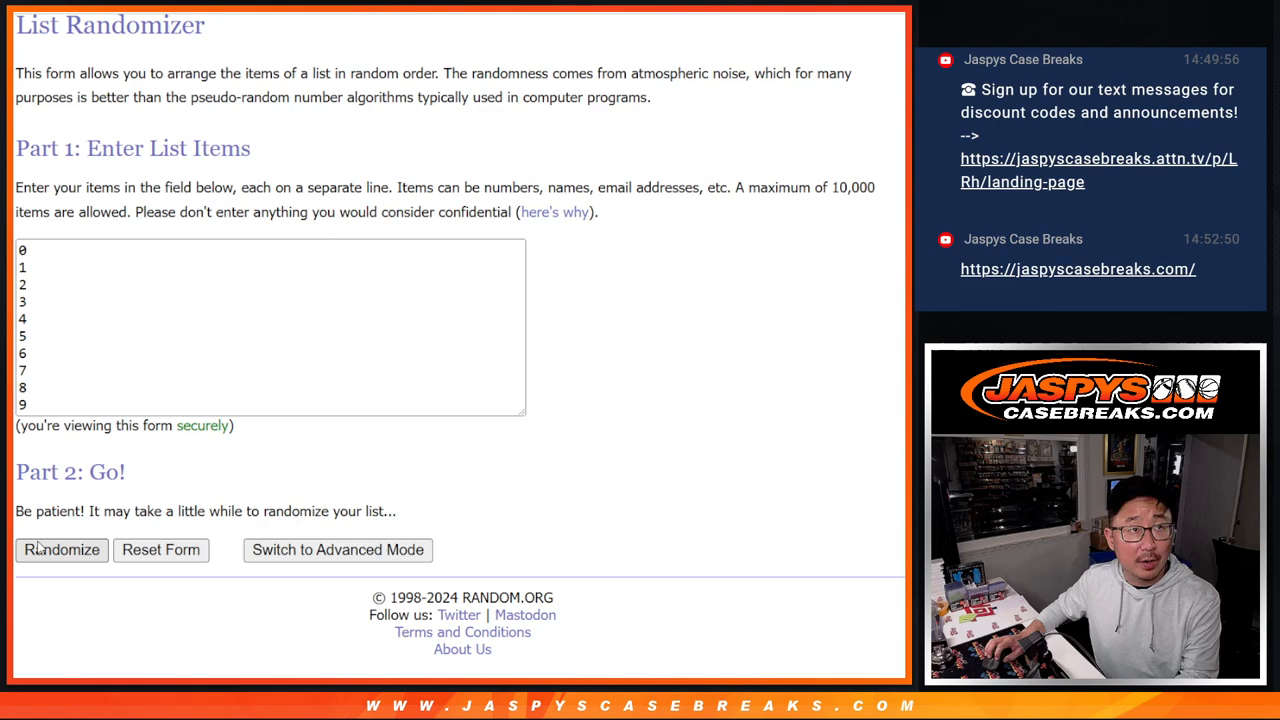
- Randomize the numbers 0–9 several times and select the final shuffled order for copying
click(60, 548)
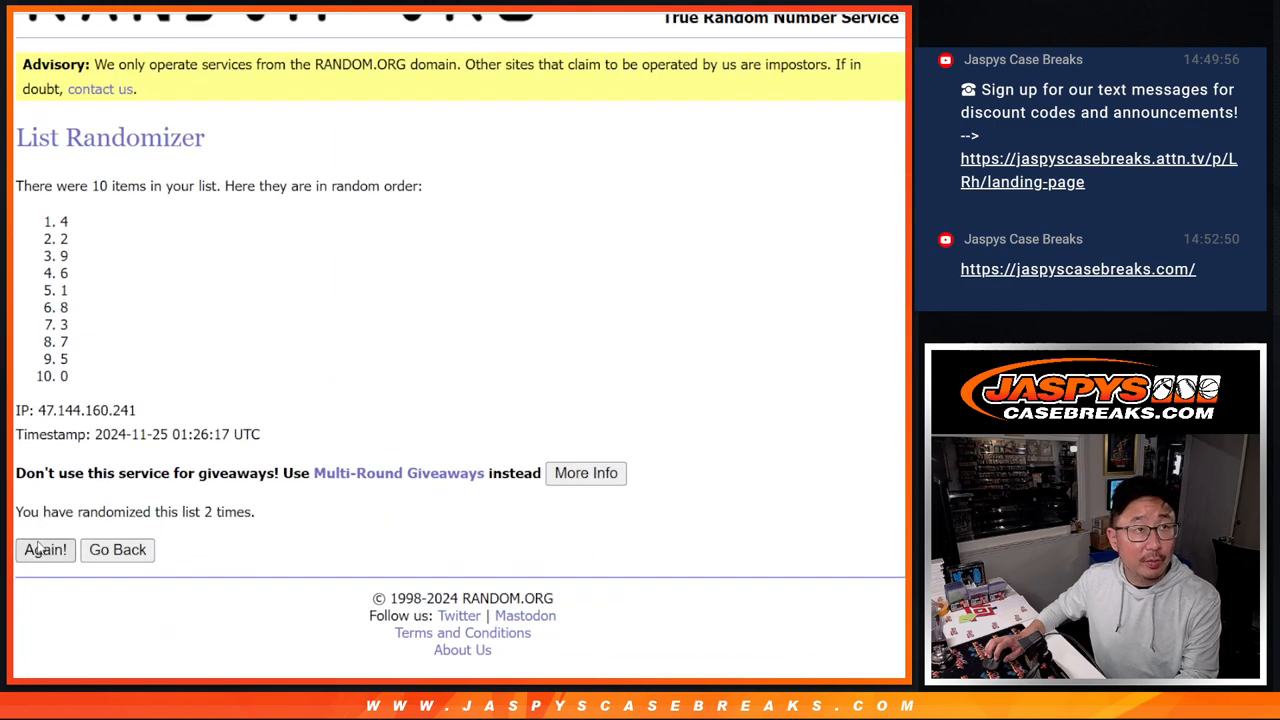
click(44, 550)
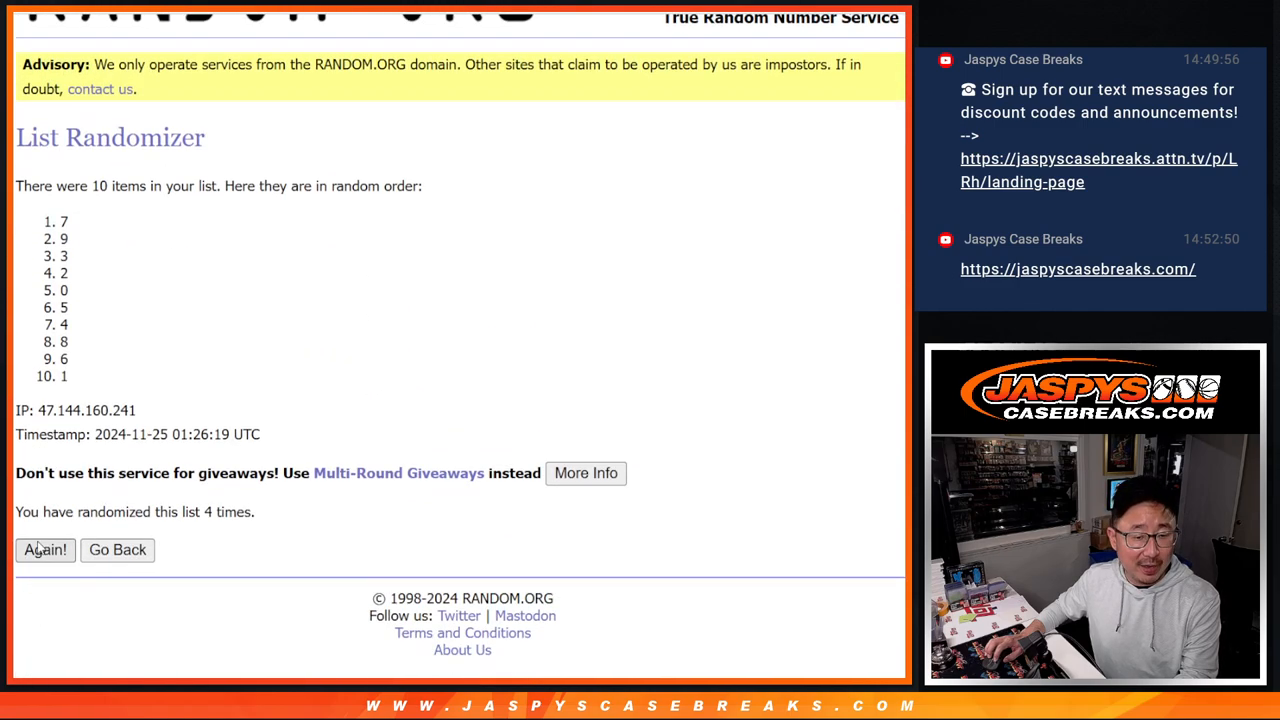
click(44, 548)
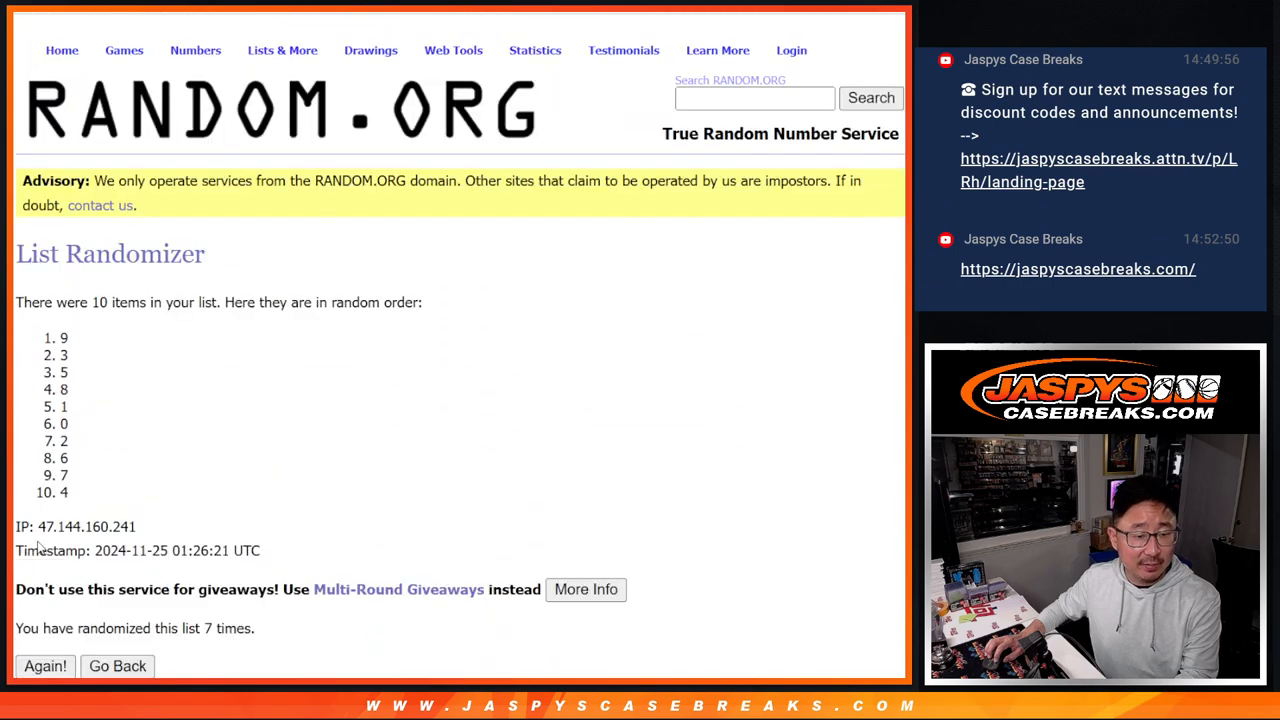
click(44, 666)
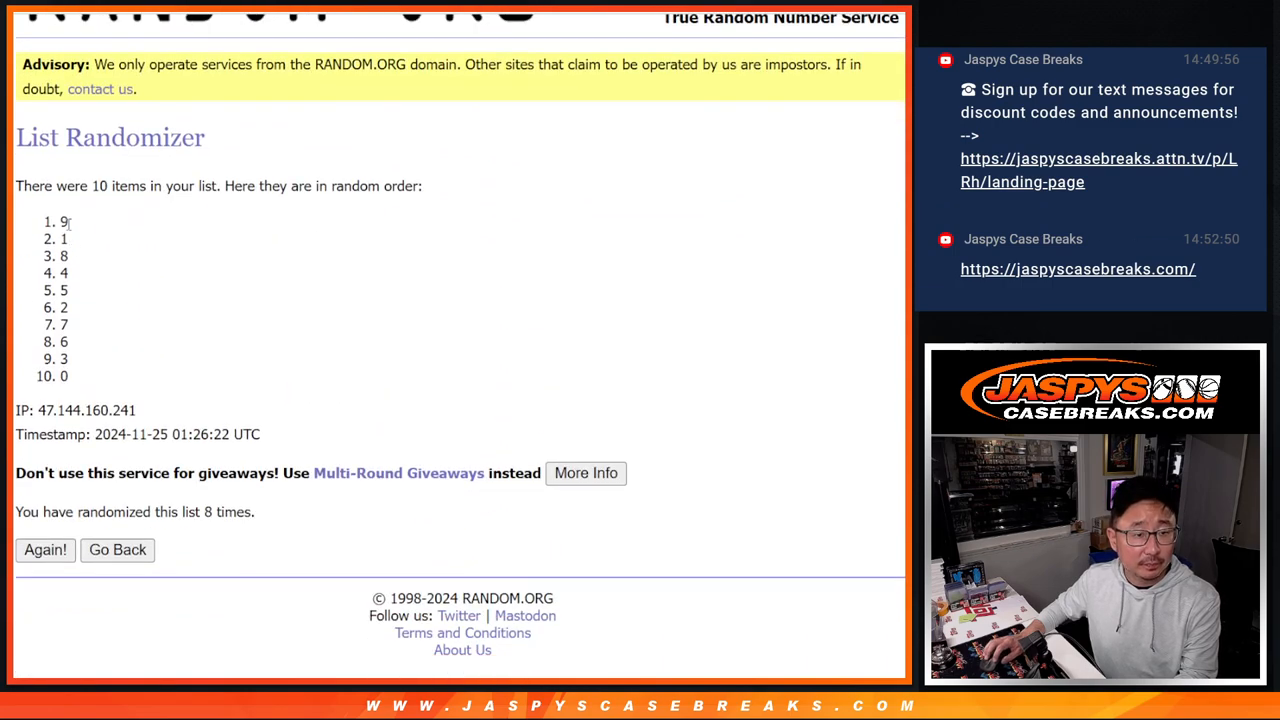
drag(64, 220, 64, 376)
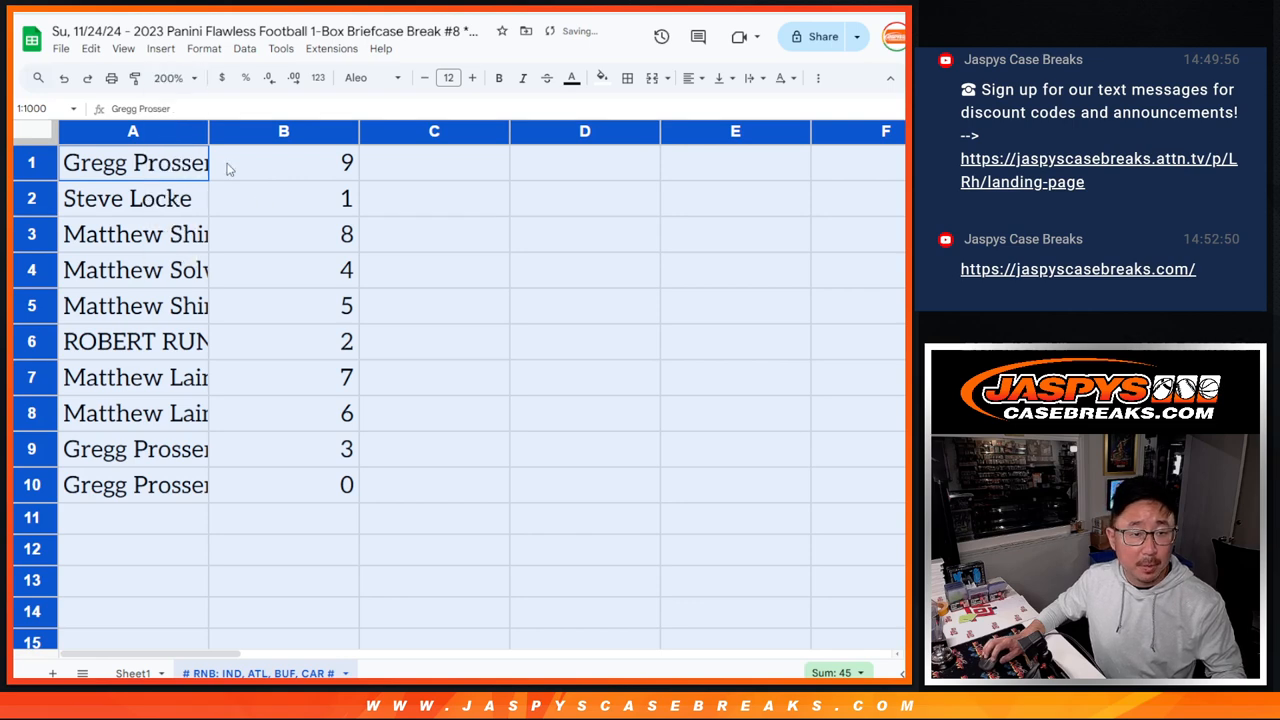
click(152, 234)
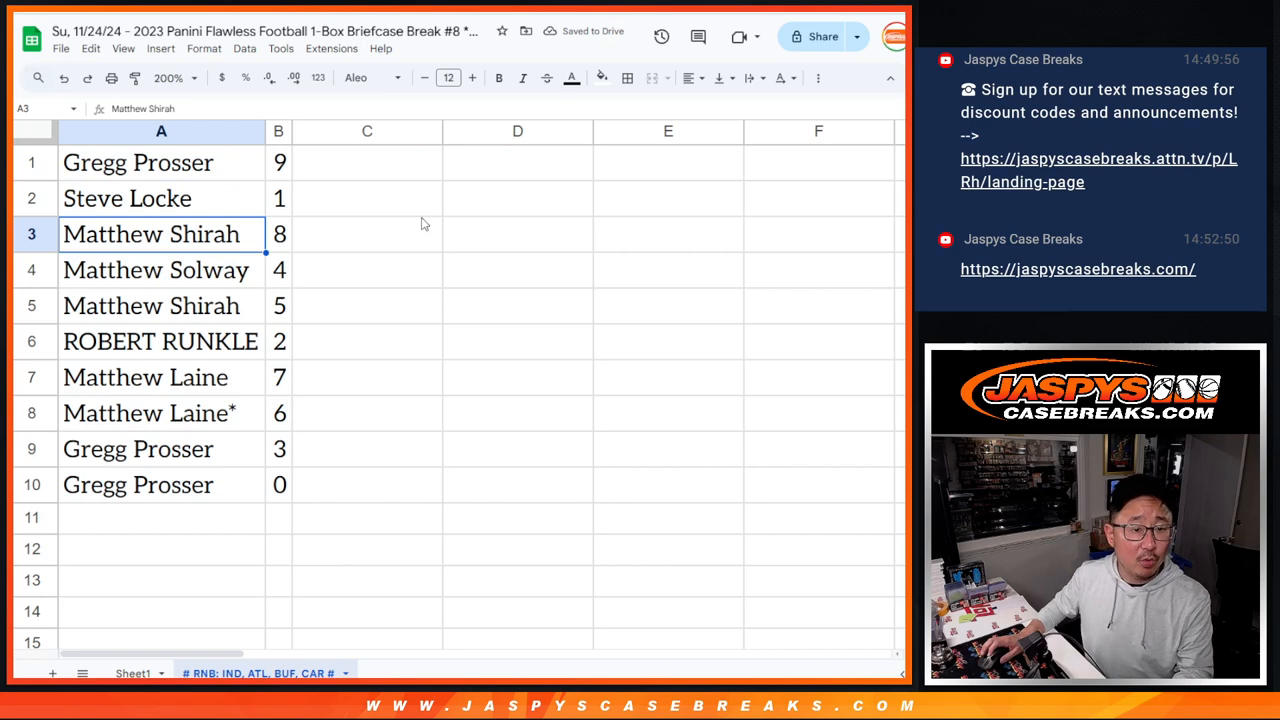
click(152, 306)
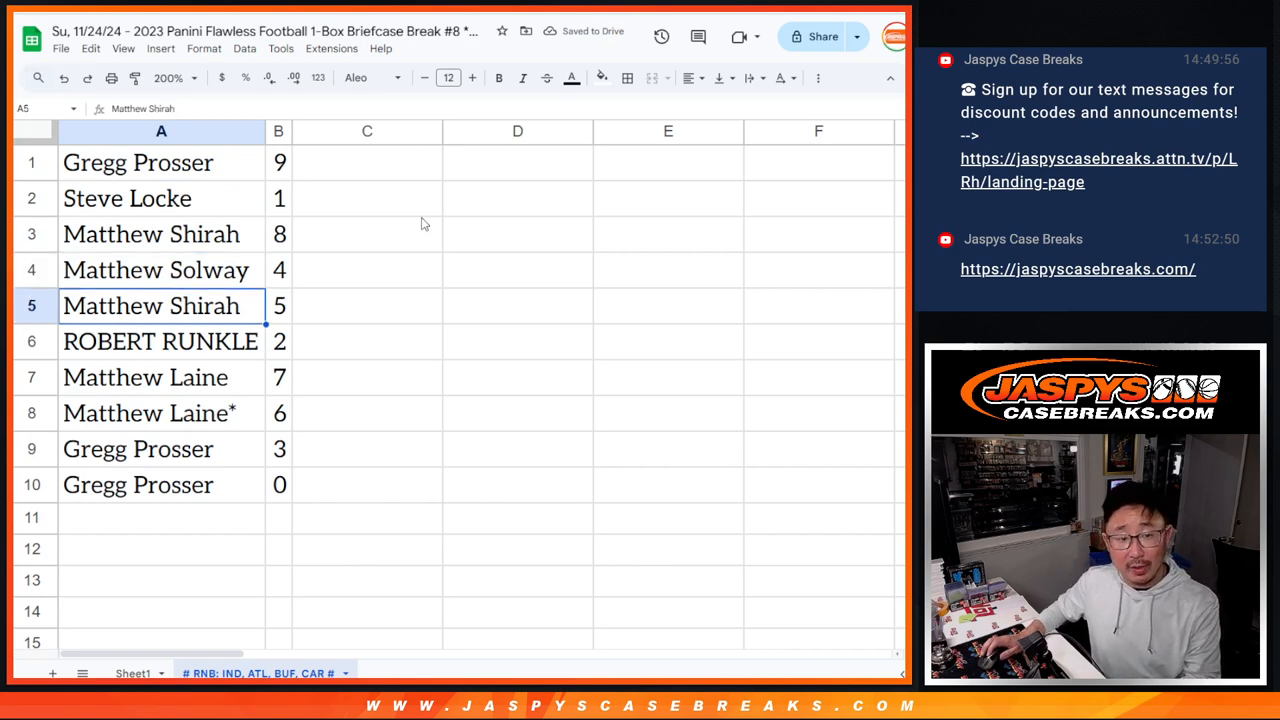
click(160, 340)
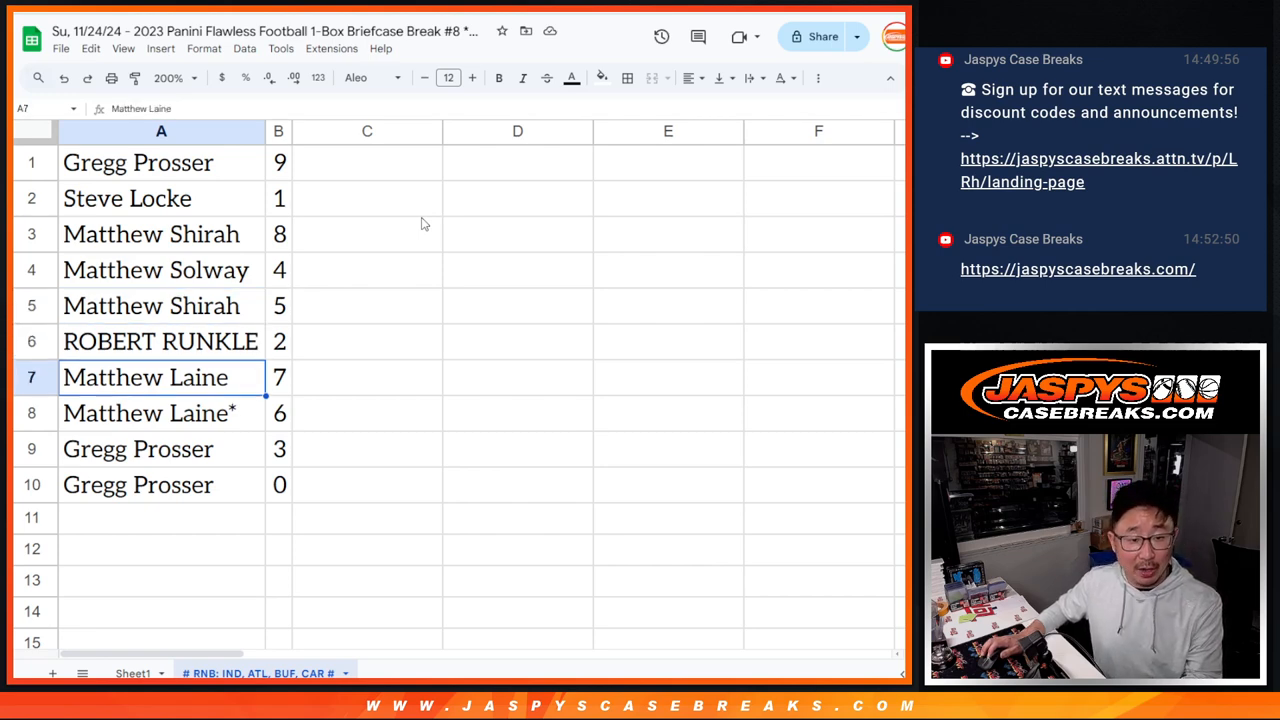
click(144, 412)
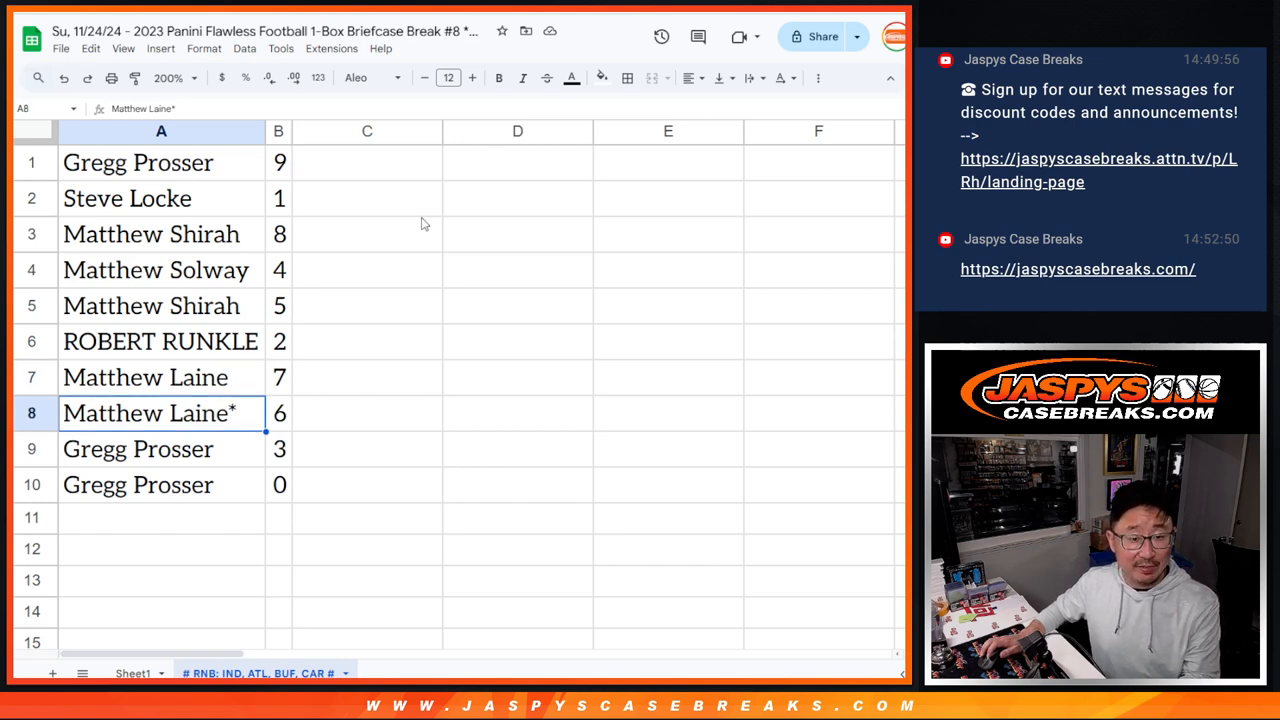
click(138, 486)
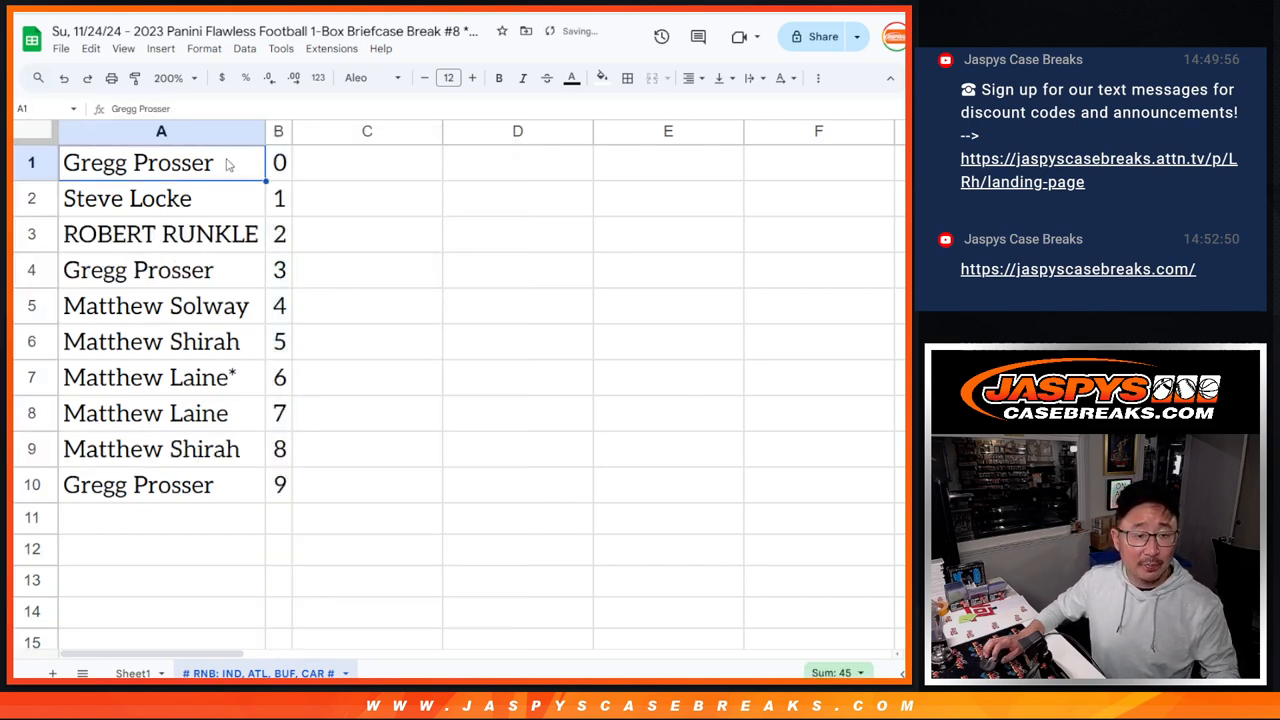
- Center-align the A1:B10 name and number list horizontally
click(688, 78)
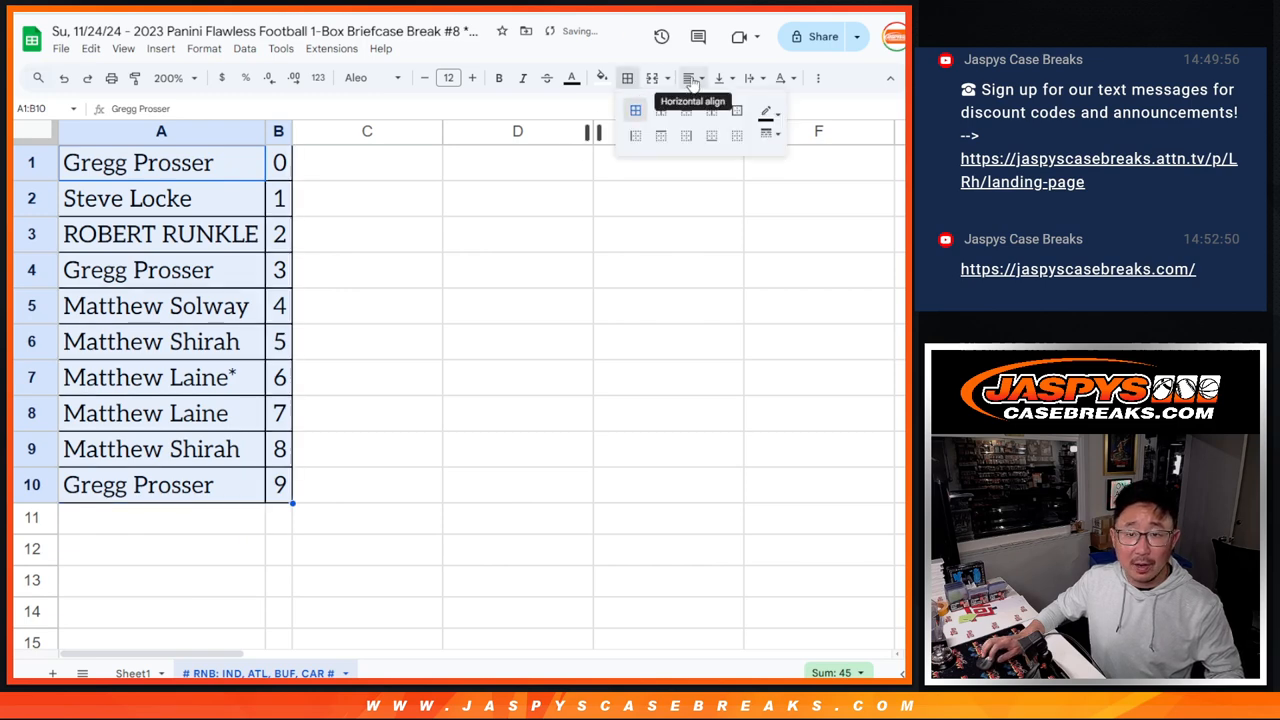
click(688, 78)
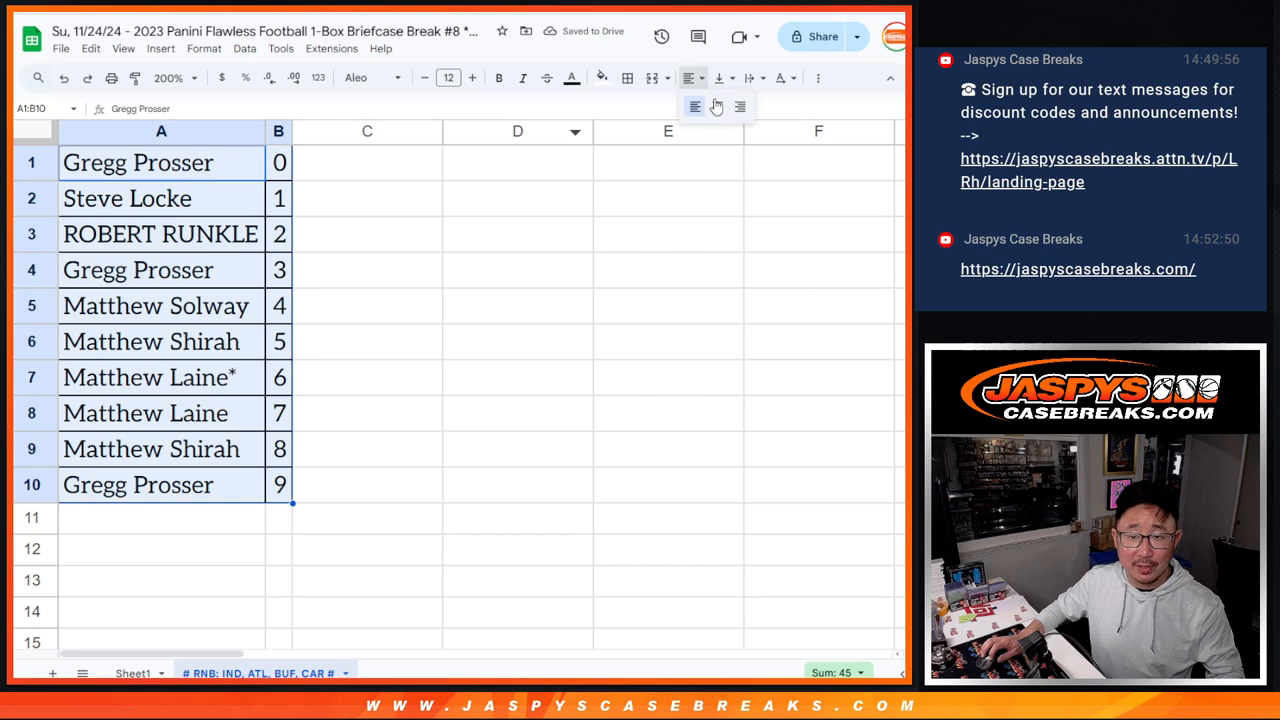
click(694, 106)
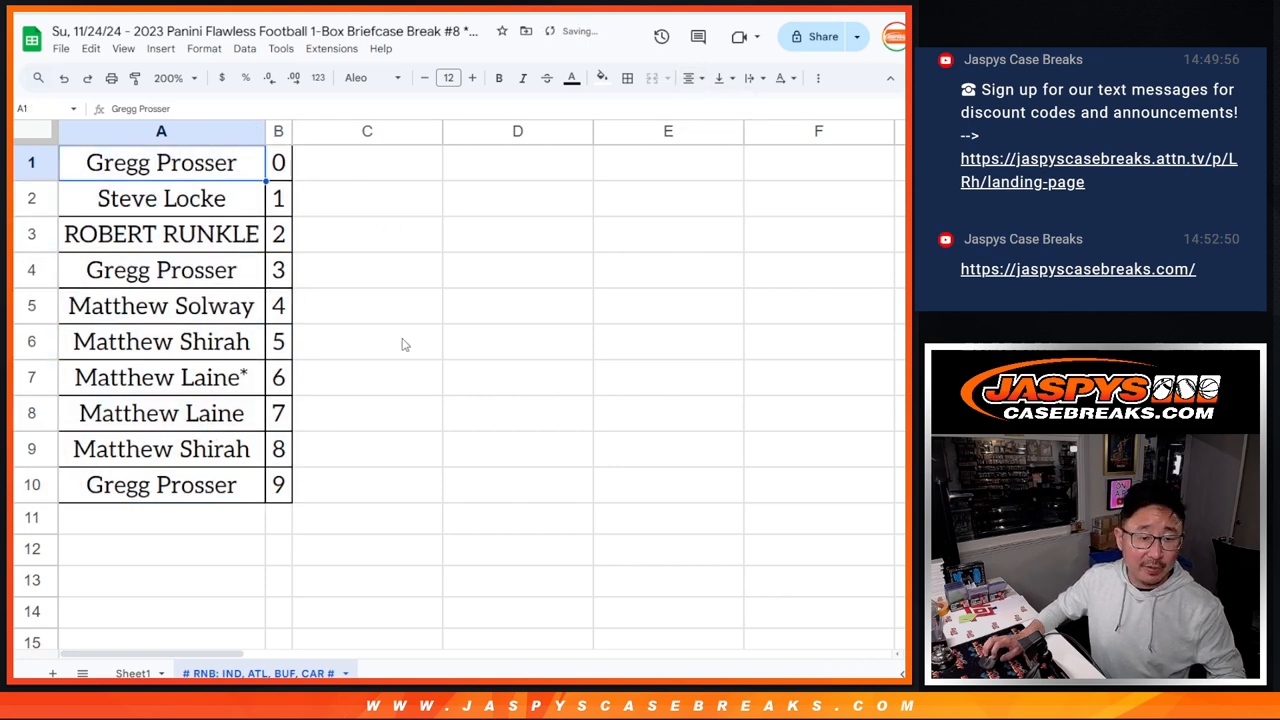